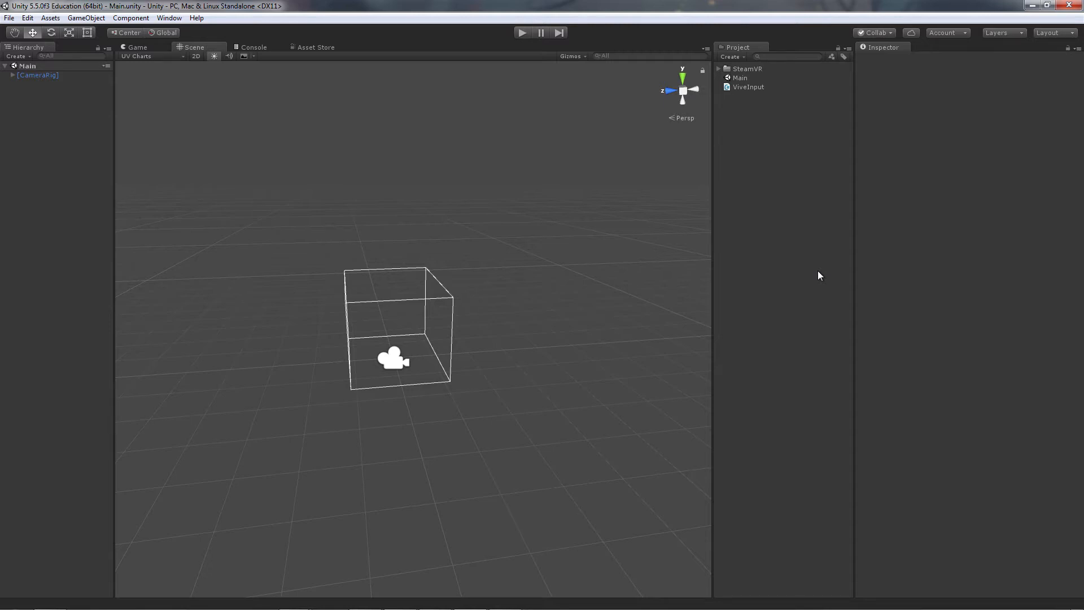
{"action": "mouse_move", "coordinate": [381, 174]}
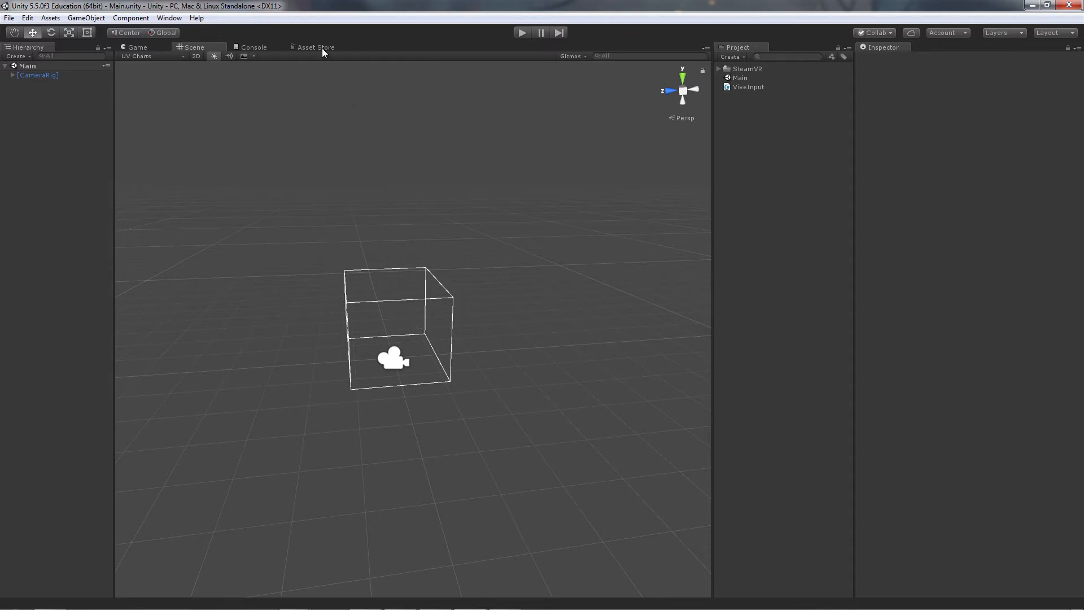
Show the SteamVR Plugin page in the Asset Store
{"action": "left_click", "coordinate": [316, 48]}
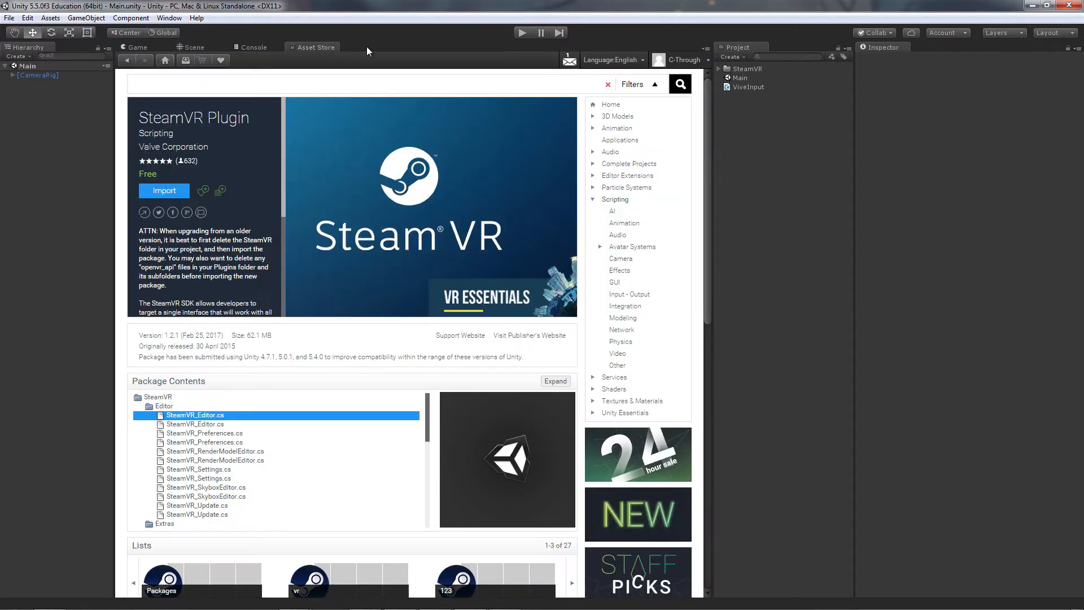
{"action": "mouse_move", "coordinate": [201, 53]}
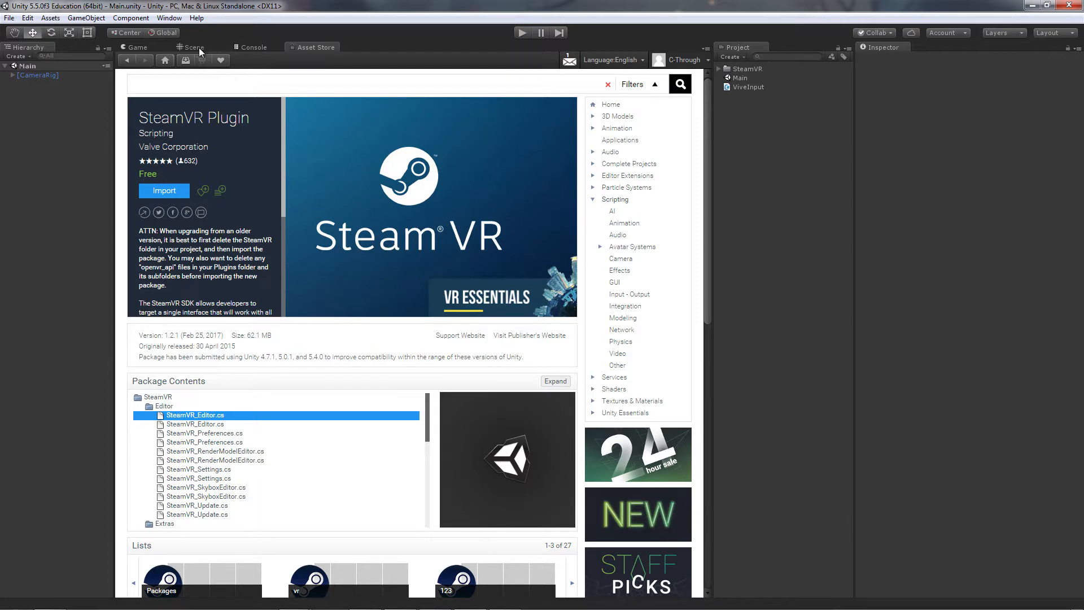
Back in the Scene, reveal SteamVR > Prefabs and expand [CameraRig] to show its controllers
{"action": "left_click", "coordinate": [194, 48]}
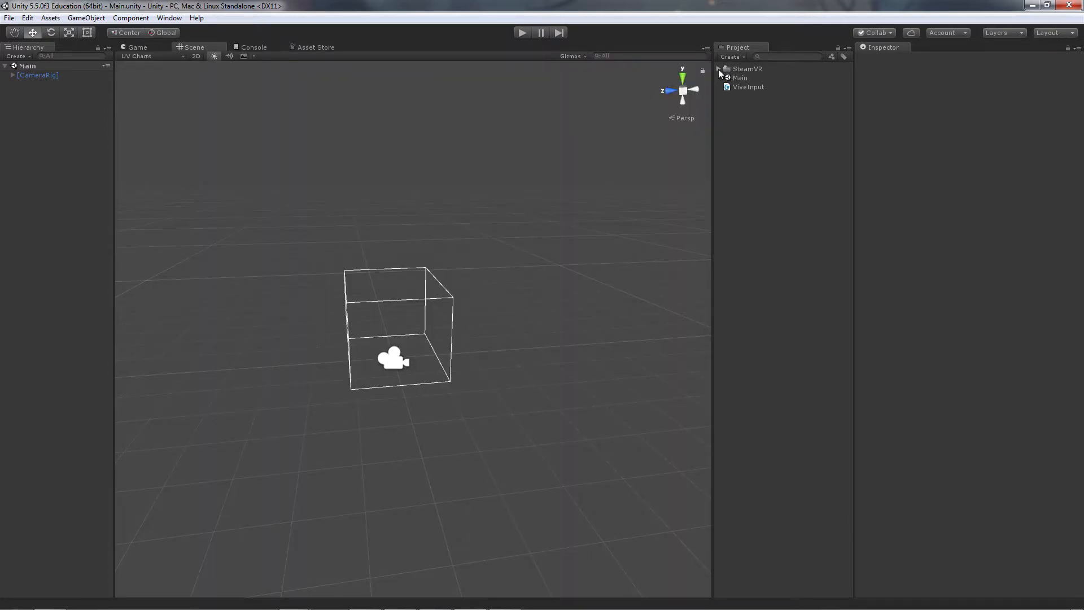
{"action": "left_click", "coordinate": [720, 69]}
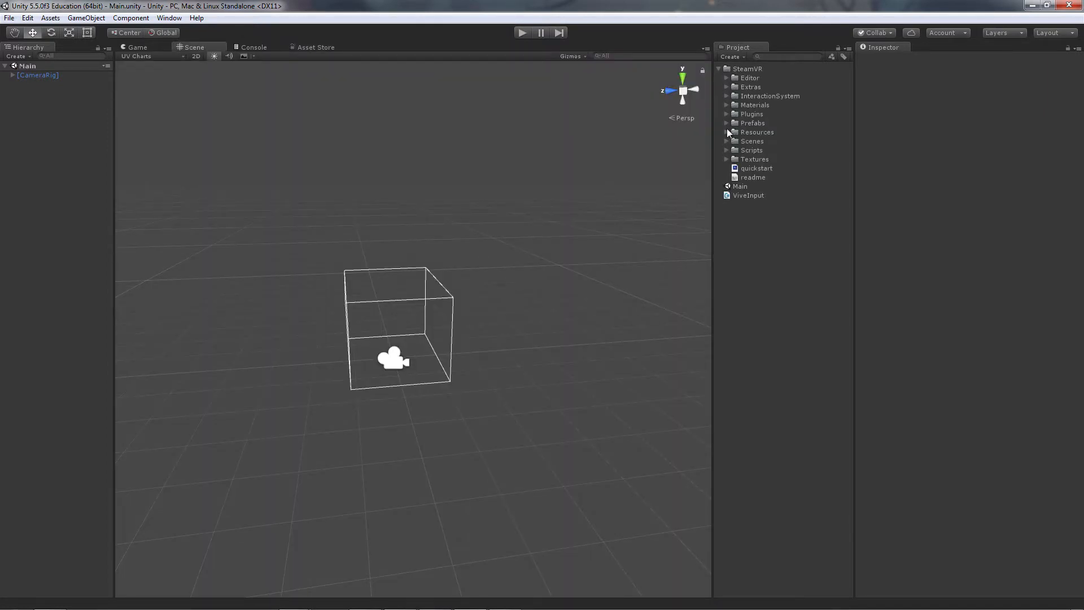
{"action": "left_click", "coordinate": [727, 123]}
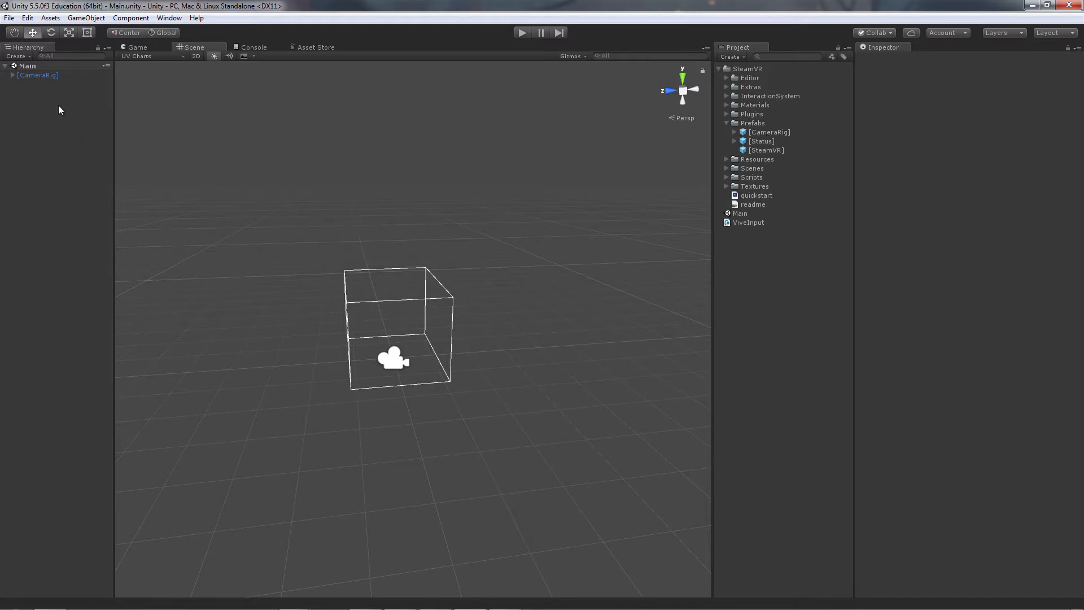
{"action": "left_click", "coordinate": [39, 75]}
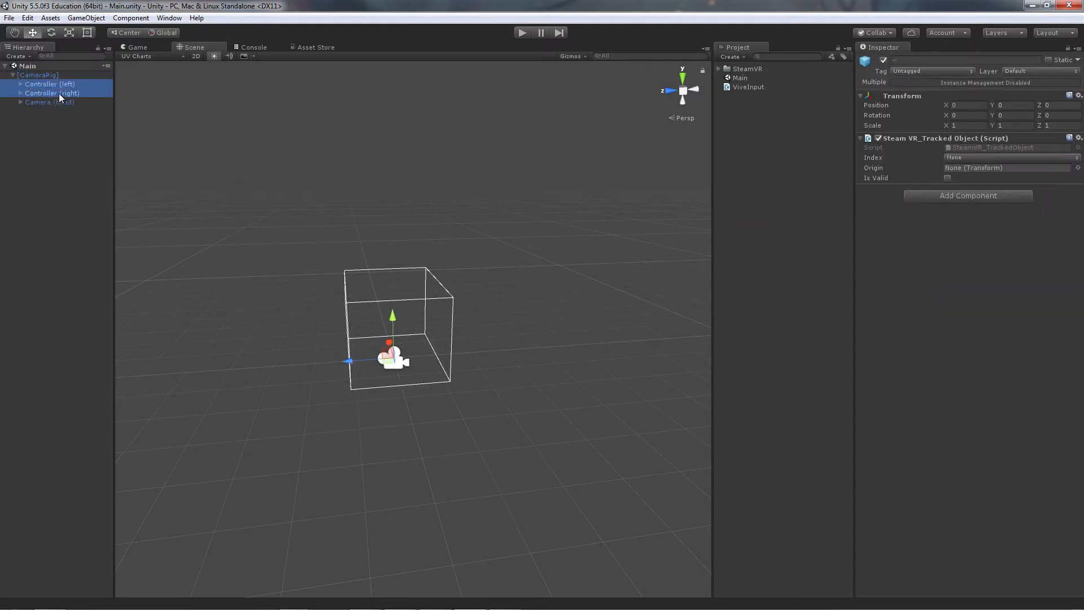
{"action": "mouse_move", "coordinate": [754, 96]}
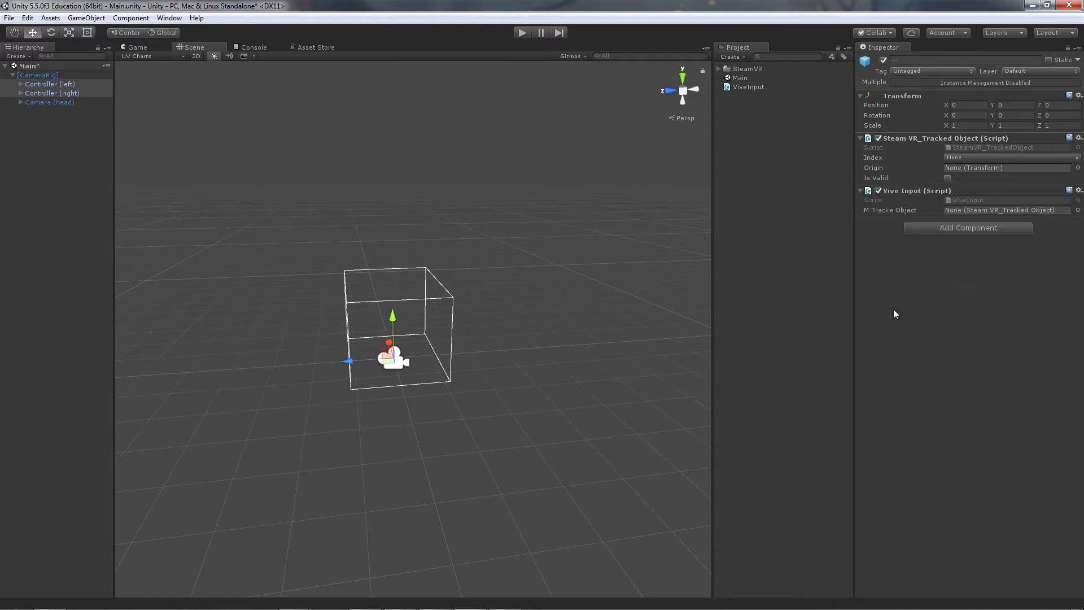
{"action": "mouse_move", "coordinate": [747, 290]}
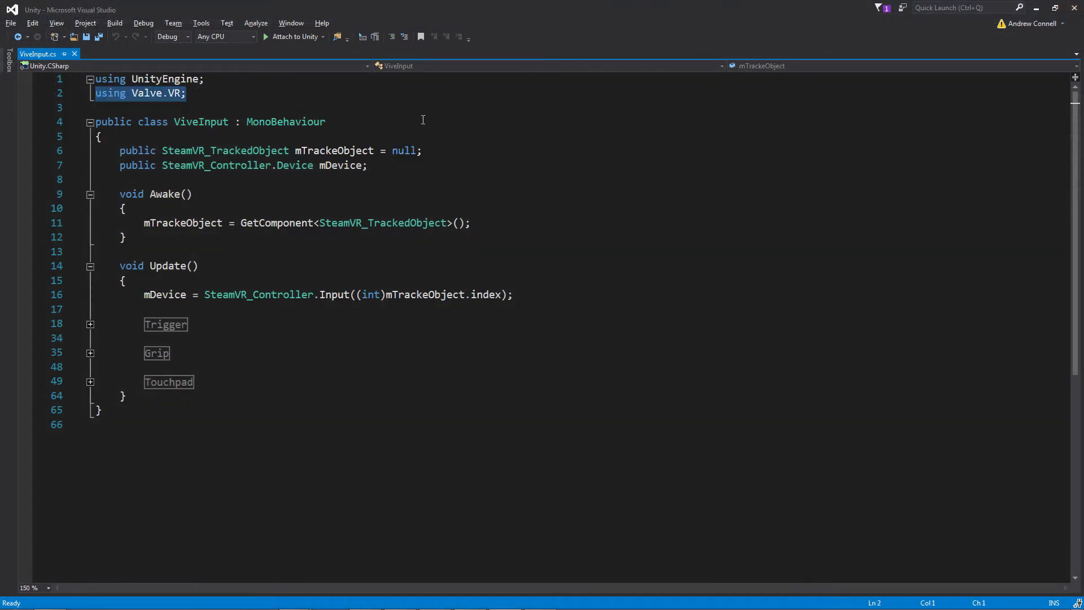
{"action": "mouse_move", "coordinate": [307, 94]}
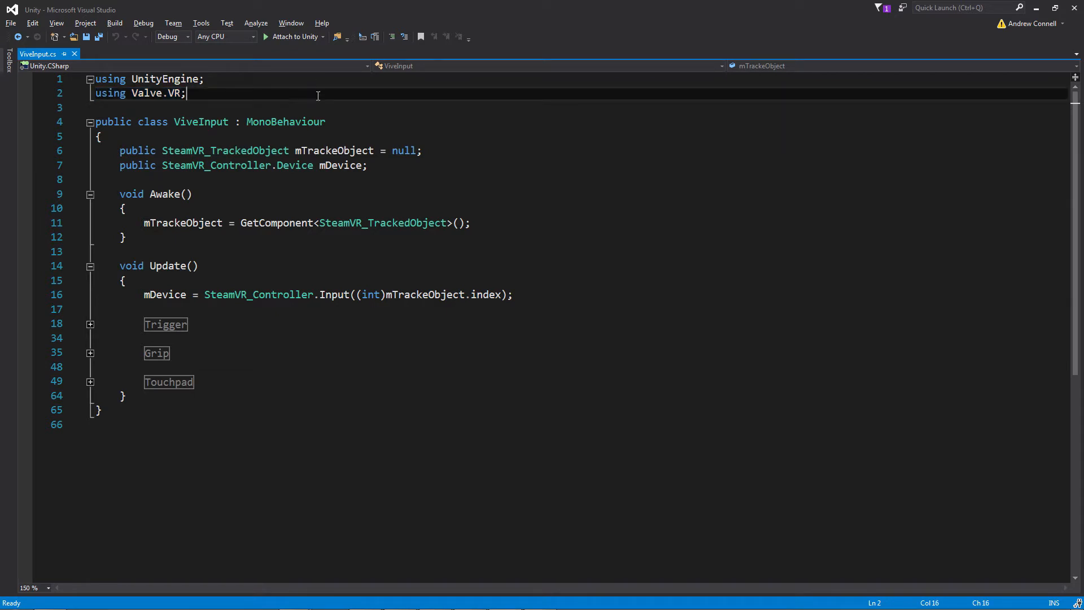
{"action": "mouse_move", "coordinate": [393, 167]}
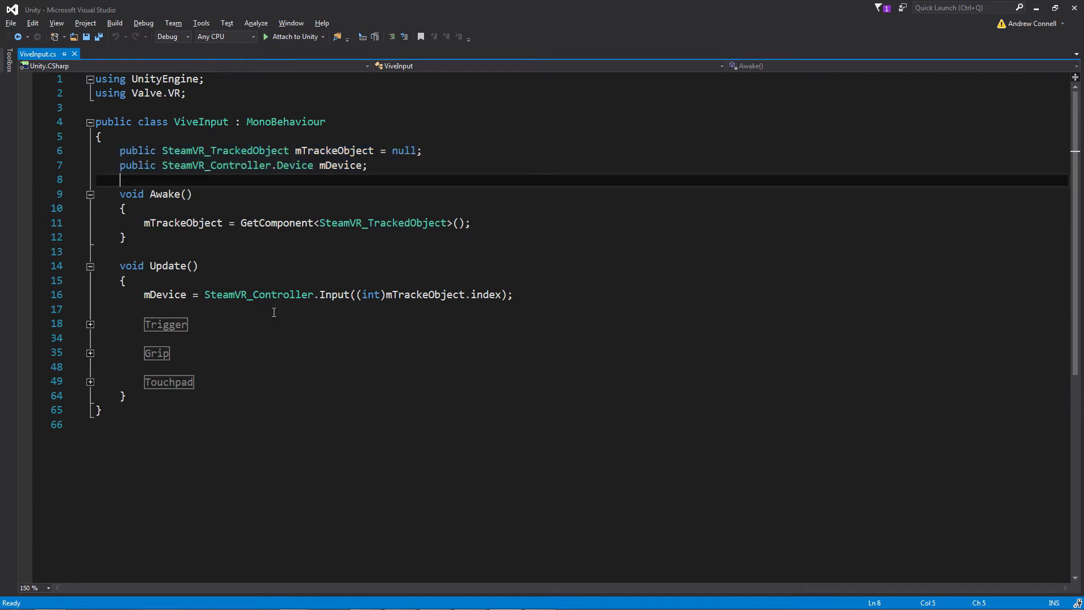
{"action": "mouse_move", "coordinate": [143, 230]}
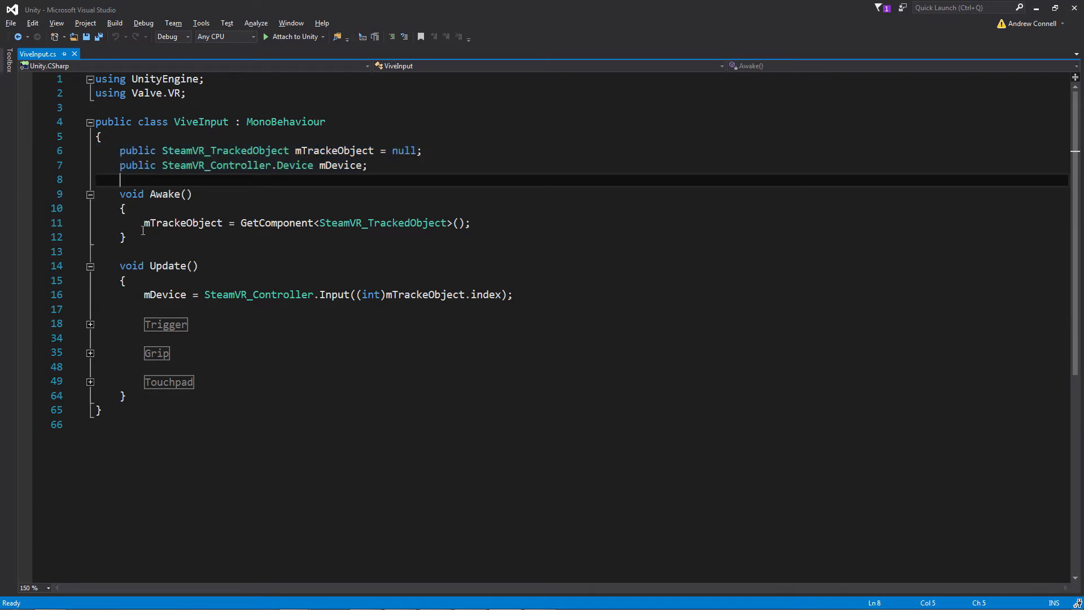
{"action": "mouse_move", "coordinate": [352, 244]}
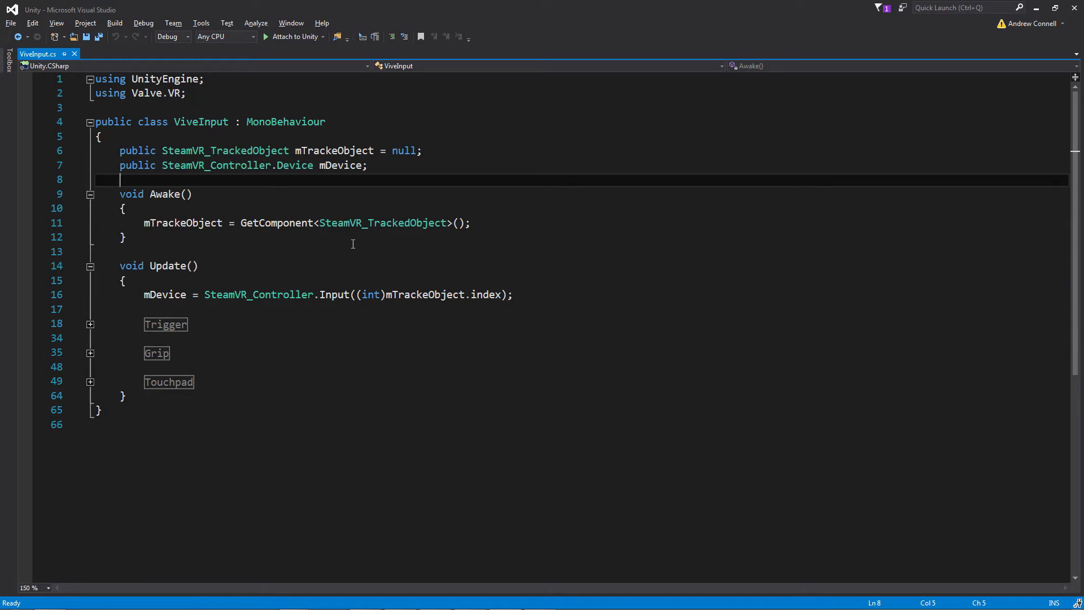
{"action": "mouse_move", "coordinate": [418, 244]}
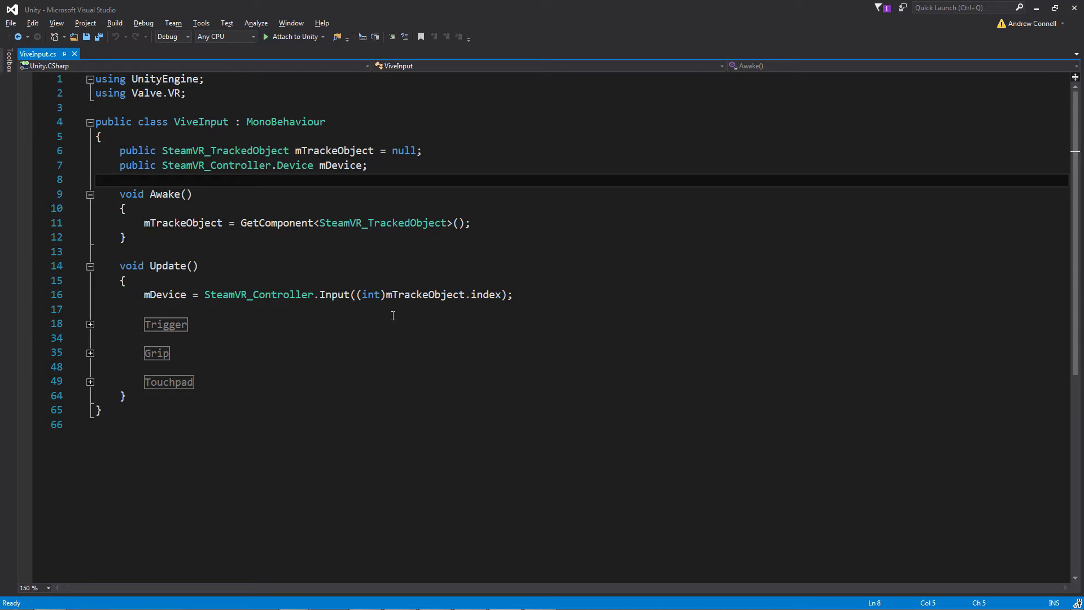
In ViveInput.cs, expand the Trigger region inside Update to show its code
{"action": "scroll", "scroll_direction": "down", "scroll_amount": 3}
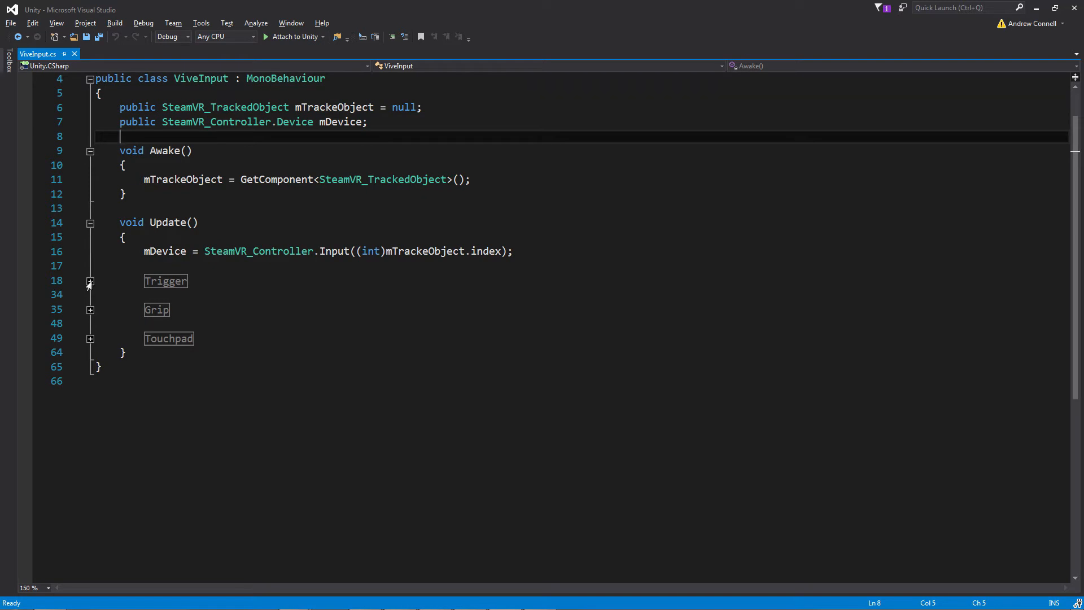
{"action": "left_click", "coordinate": [90, 281]}
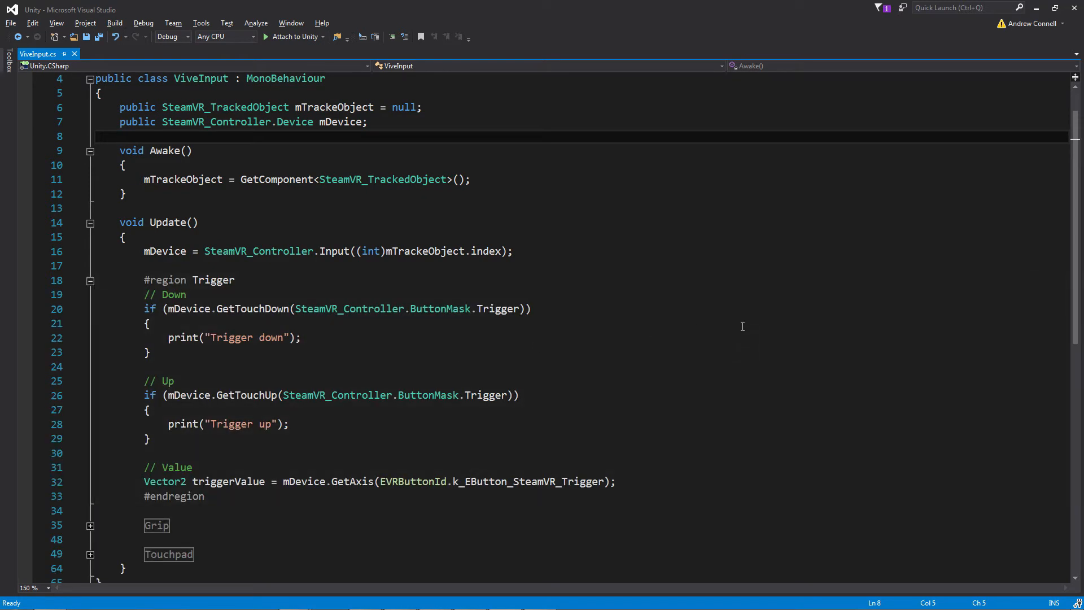
Review the Trigger code, then collapse the Trigger region again
{"action": "scroll", "scroll_direction": "down", "scroll_amount": 3}
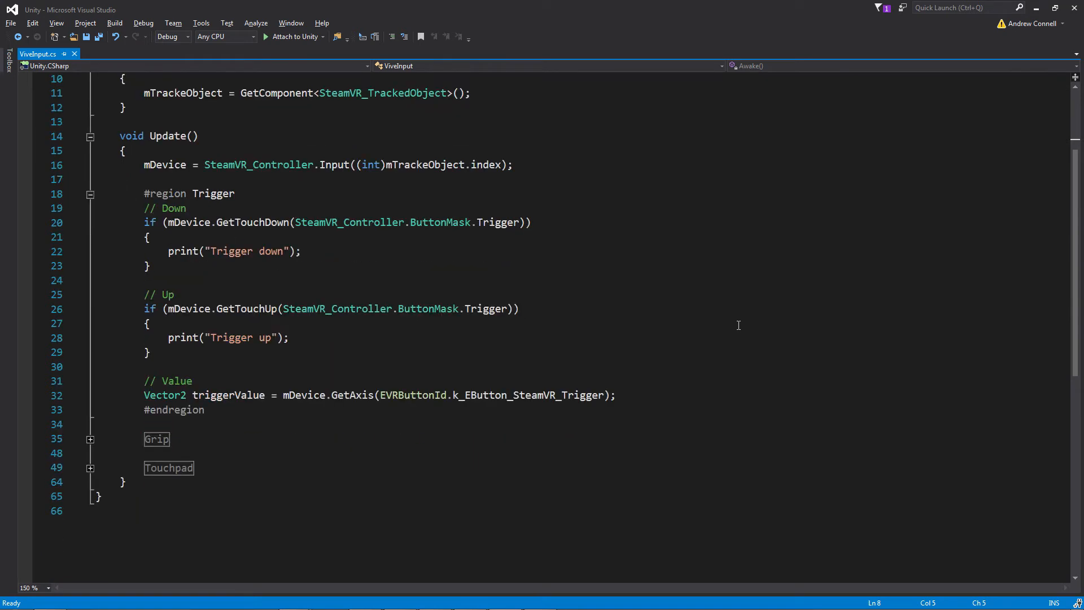
{"action": "mouse_move", "coordinate": [224, 283]}
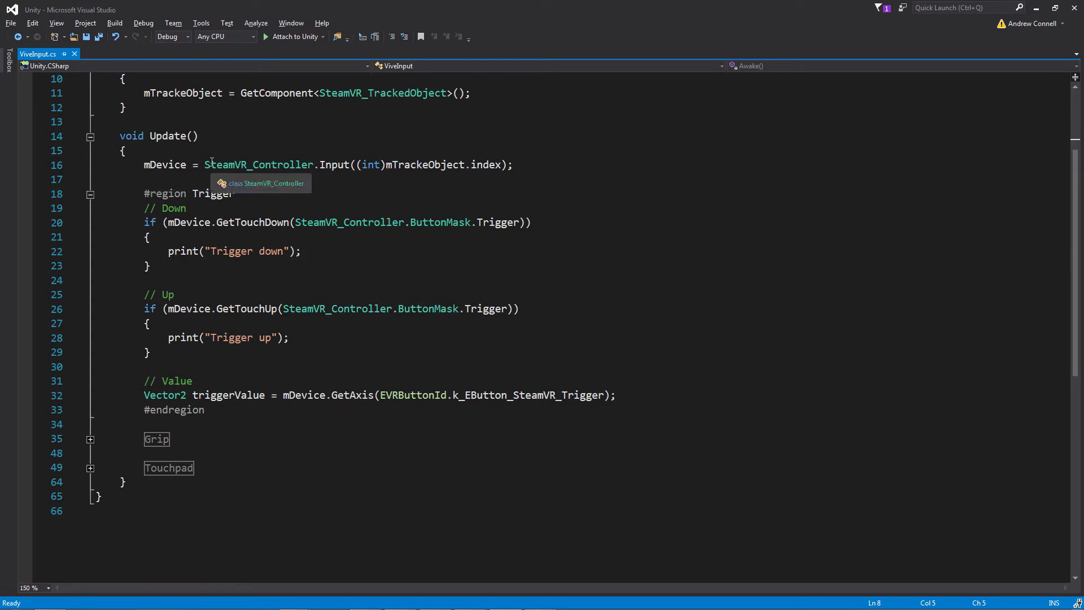
{"action": "mouse_move", "coordinate": [184, 236]}
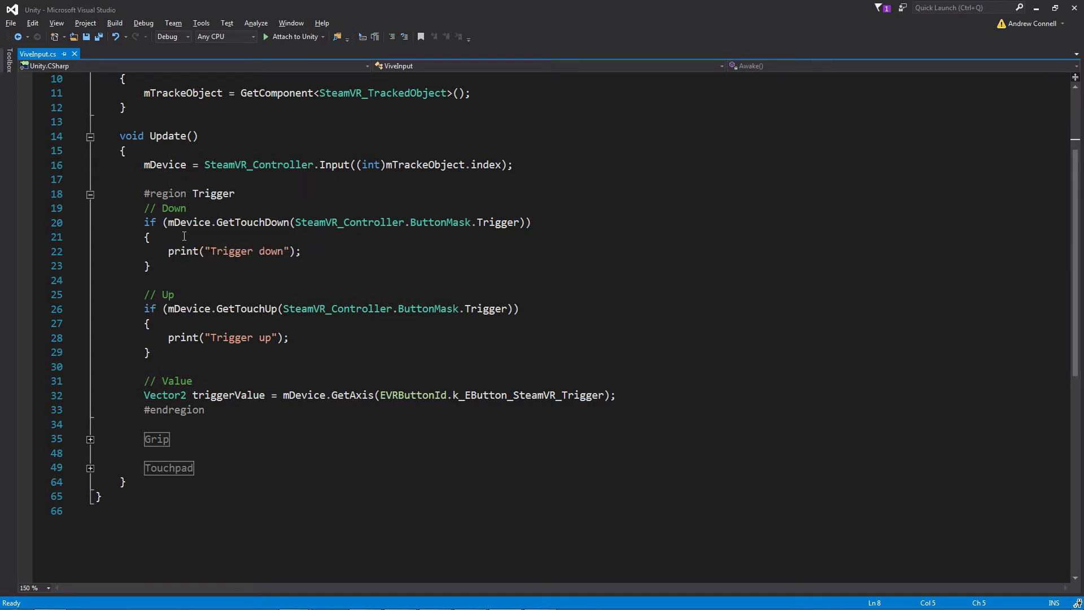
{"action": "mouse_move", "coordinate": [261, 236]}
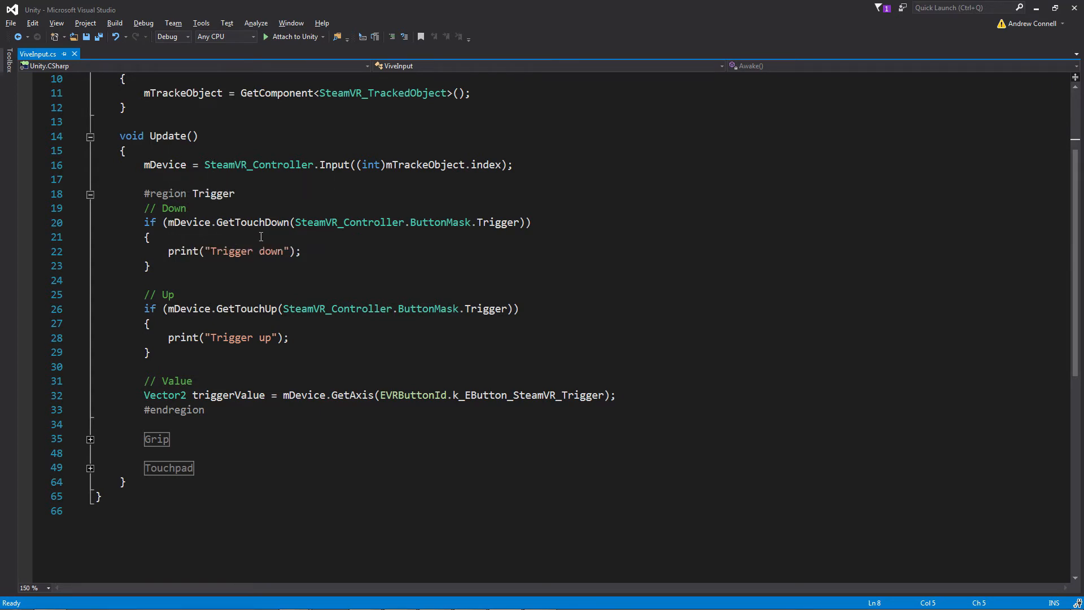
{"action": "mouse_move", "coordinate": [480, 234]}
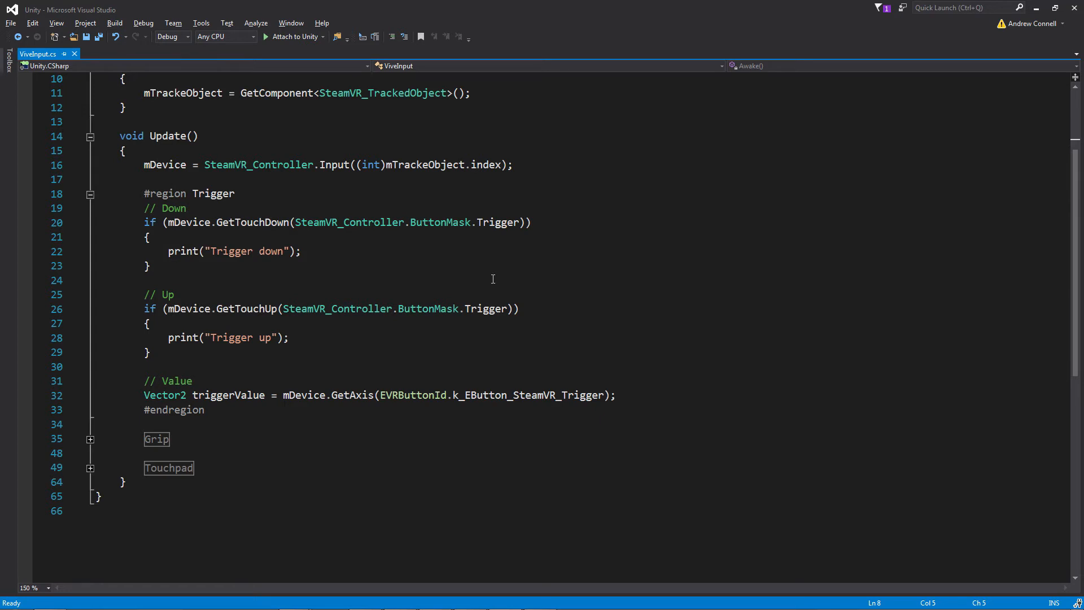
{"action": "mouse_move", "coordinate": [593, 319]}
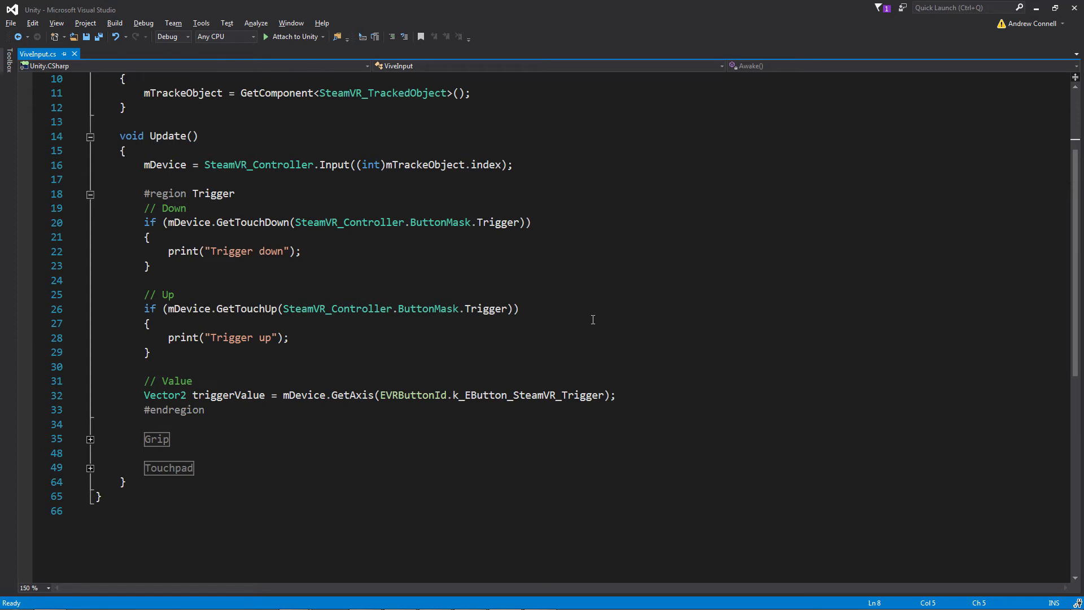
{"action": "mouse_move", "coordinate": [293, 367]}
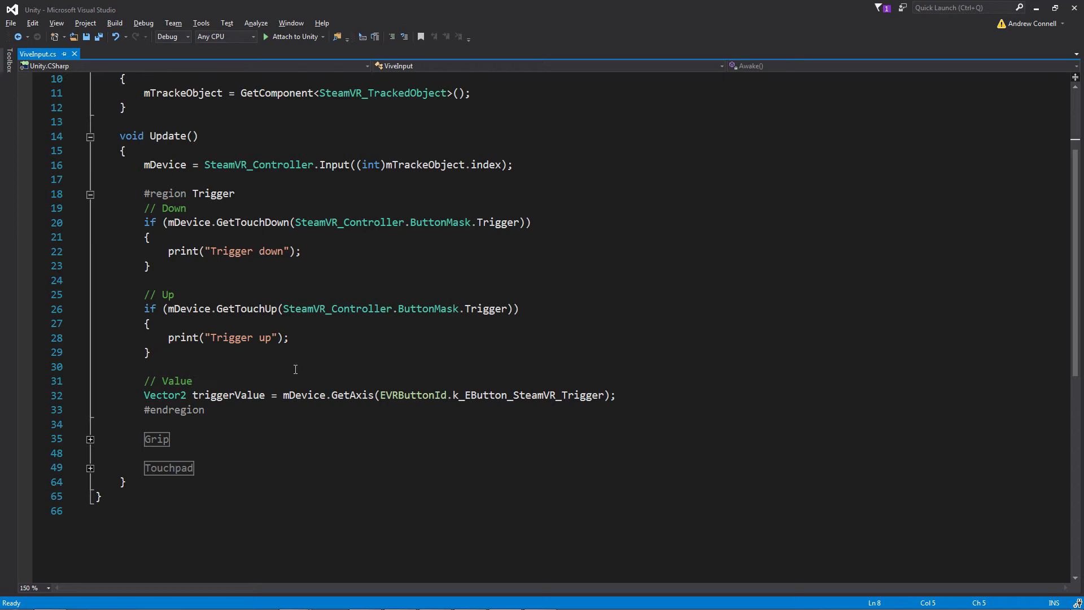
{"action": "mouse_move", "coordinate": [251, 366]}
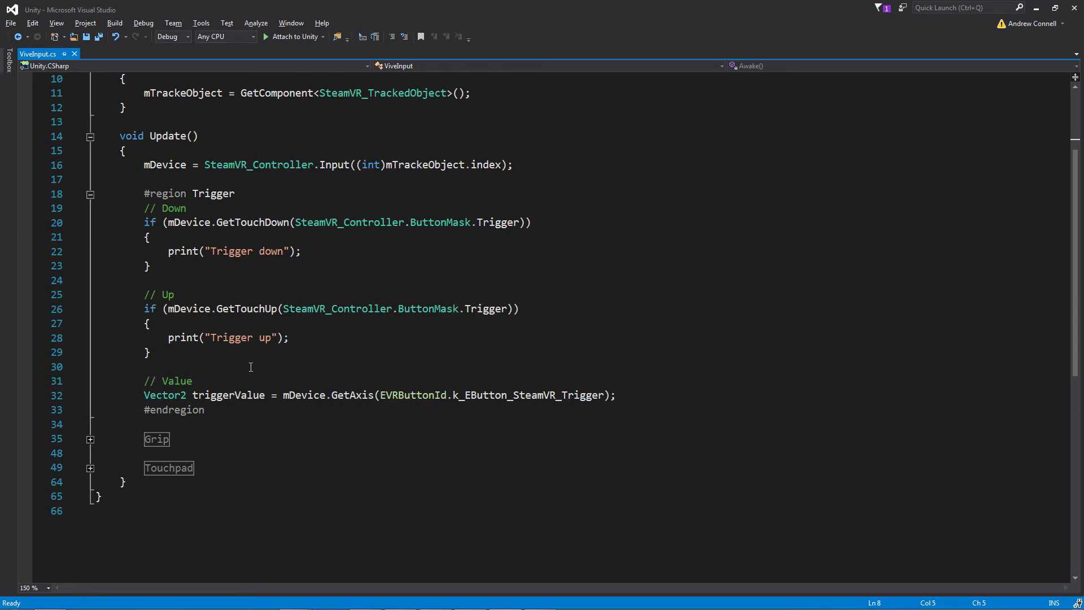
{"action": "left_click", "coordinate": [90, 193]}
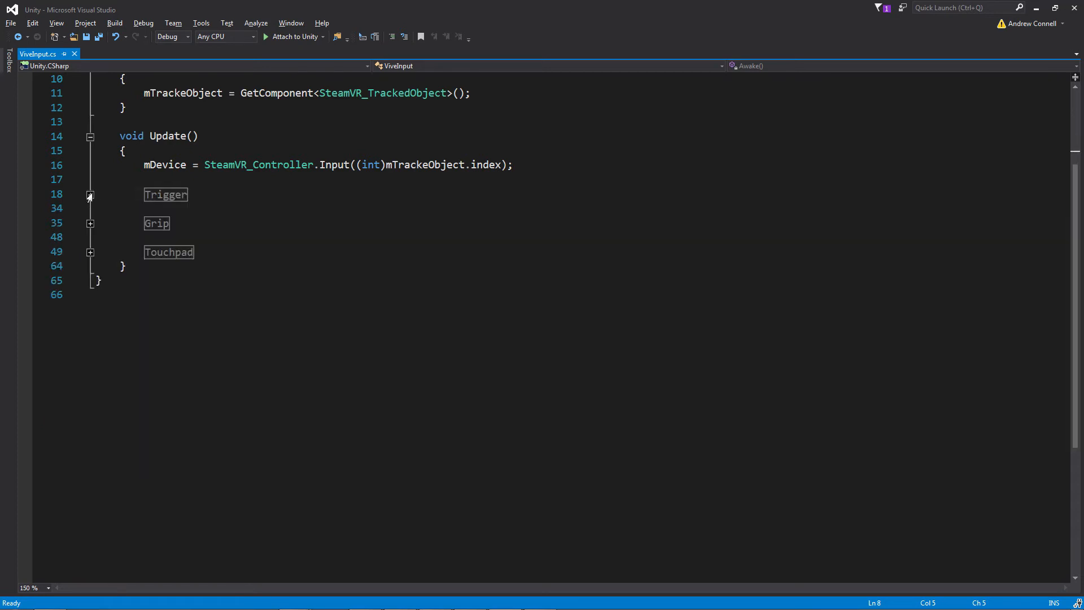
Unfold the Grip and Trigger regions to review them, then fold both back up
{"action": "left_click", "coordinate": [91, 223]}
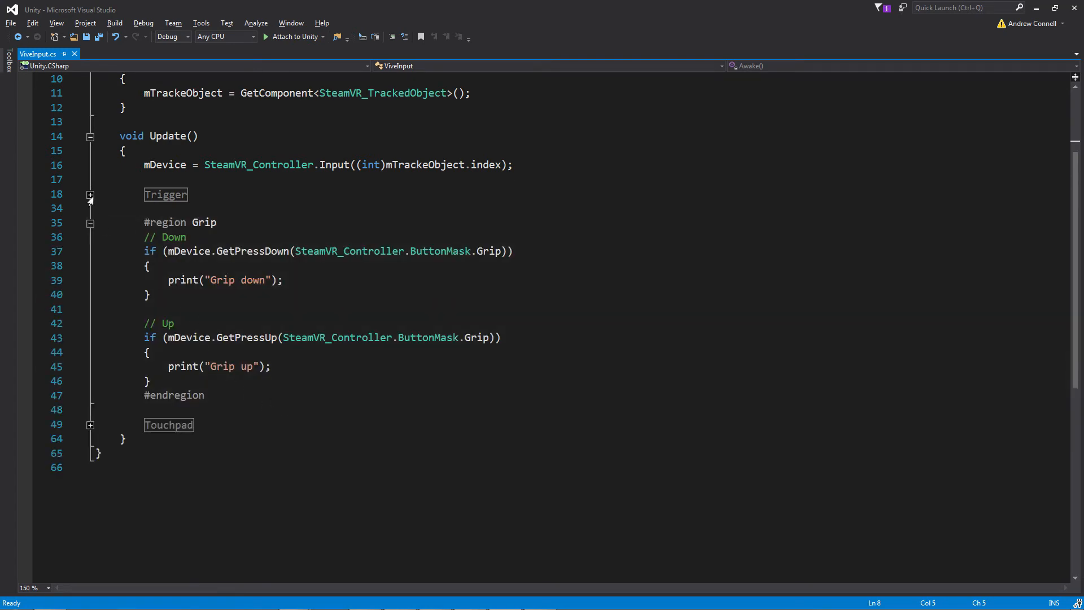
{"action": "left_click", "coordinate": [90, 194]}
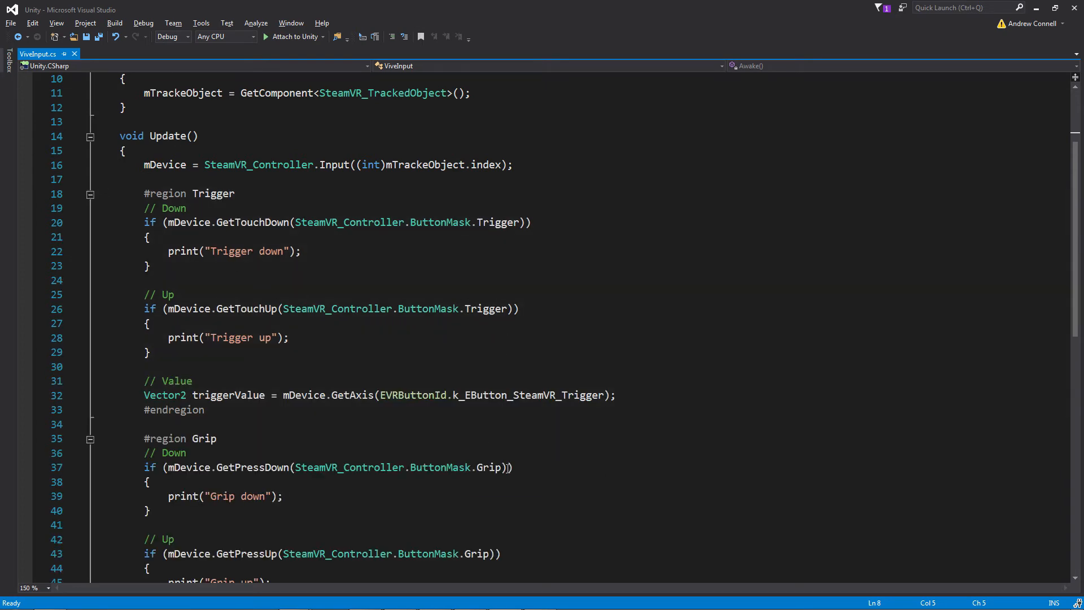
{"action": "left_click", "coordinate": [90, 442]}
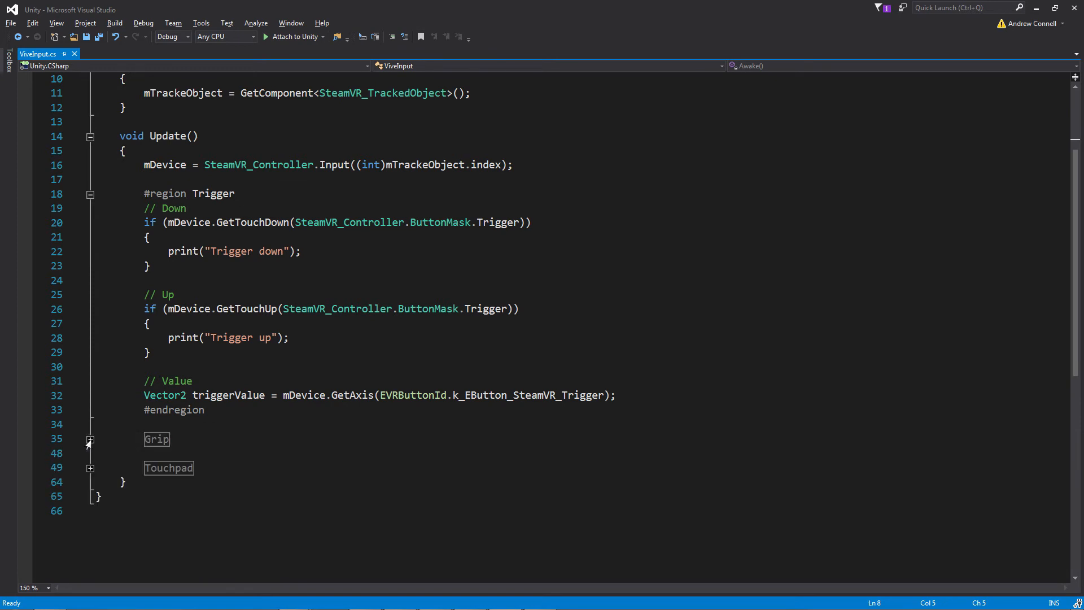
{"action": "left_click", "coordinate": [91, 195]}
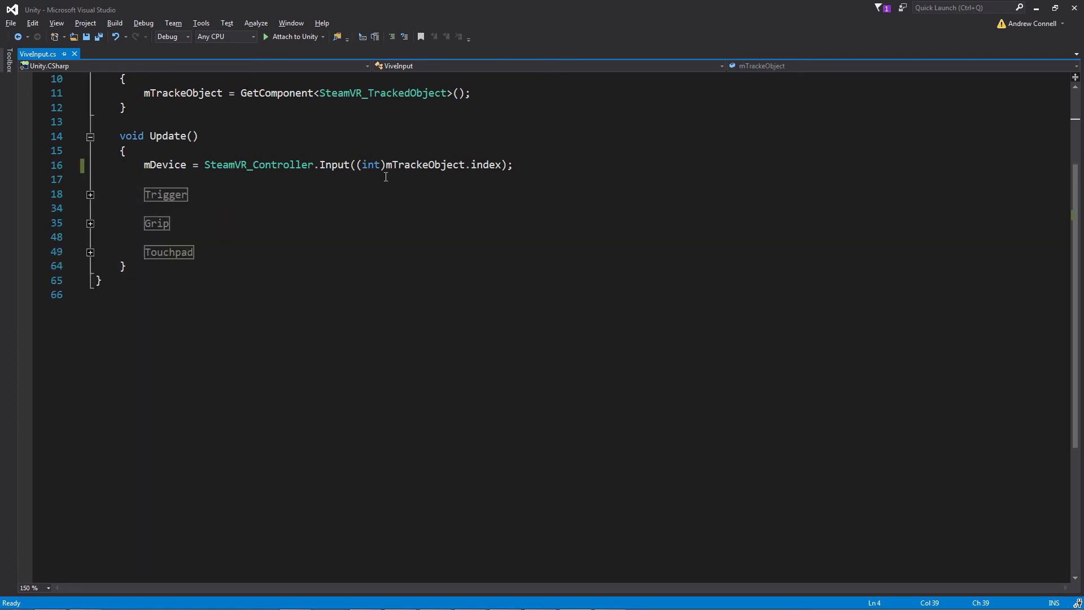
{"action": "mouse_move", "coordinate": [79, 270]}
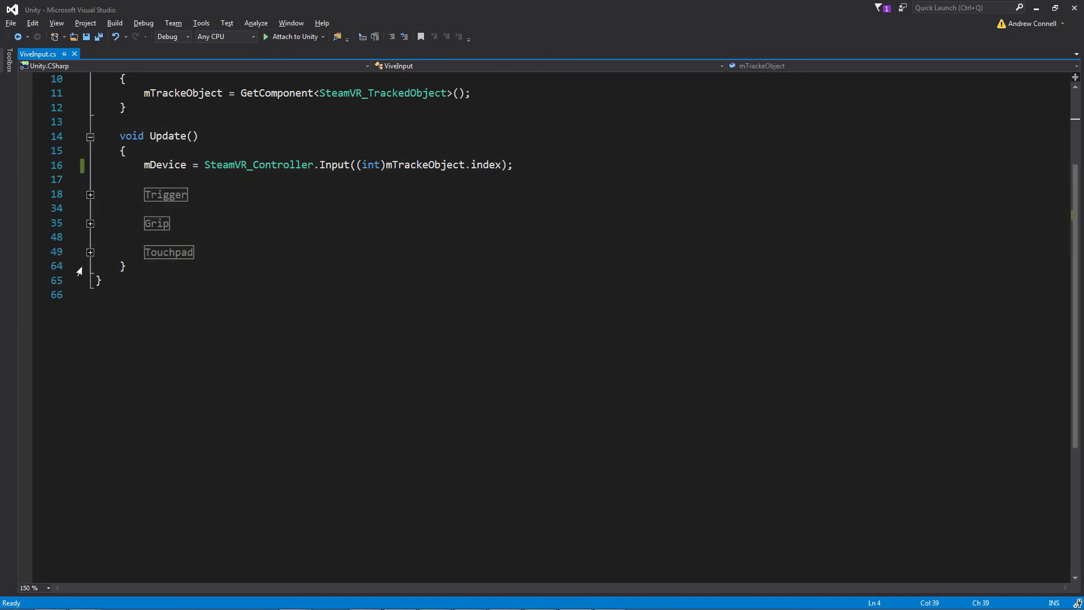
Expand the Touchpad region to show its press and touch axis code
{"action": "left_click", "coordinate": [90, 251]}
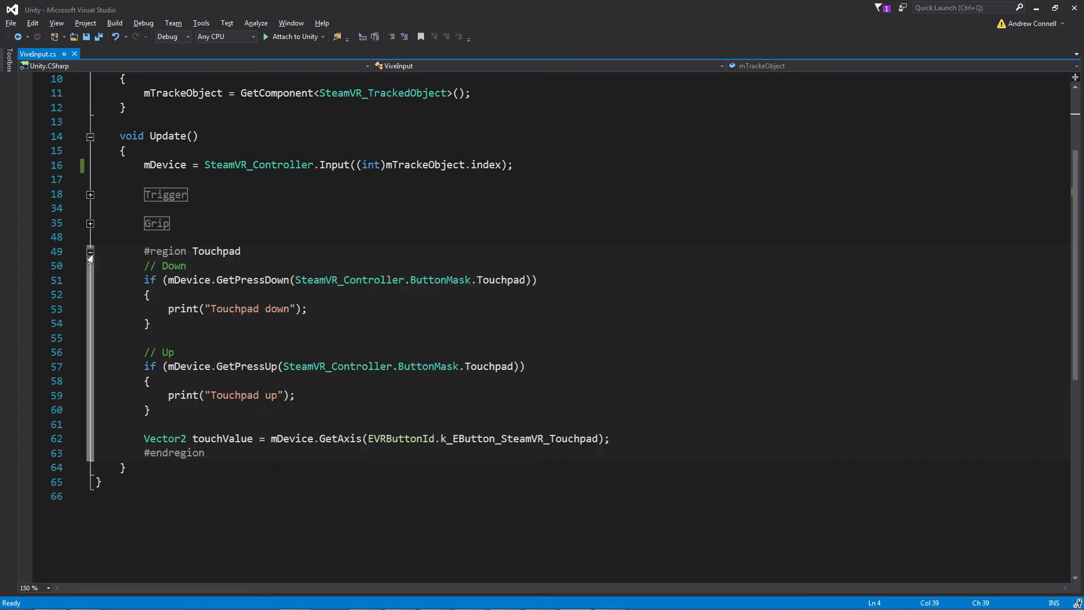
{"action": "mouse_move", "coordinate": [119, 223]}
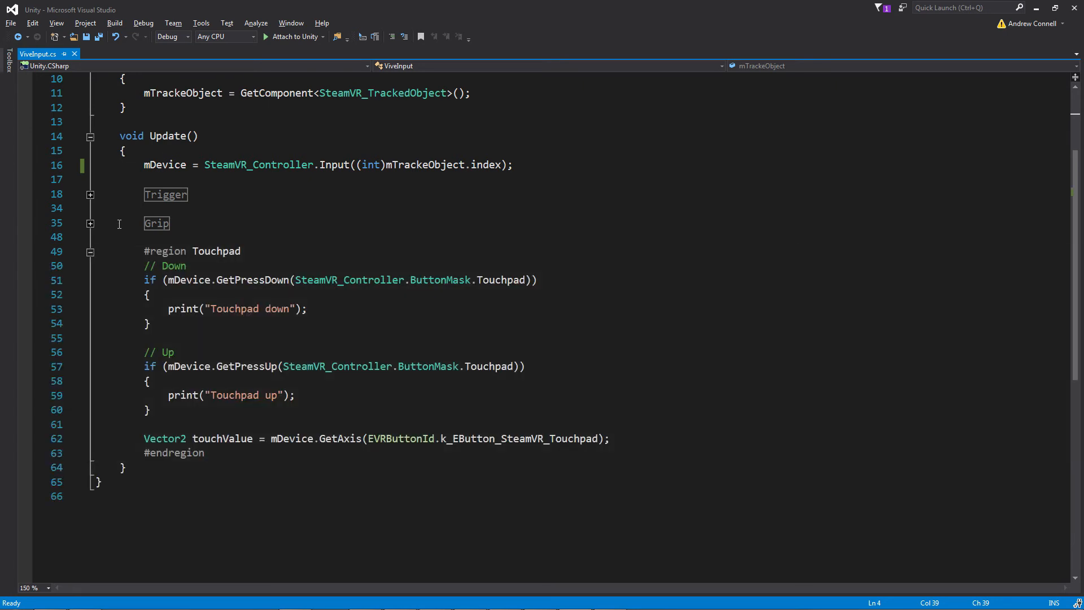